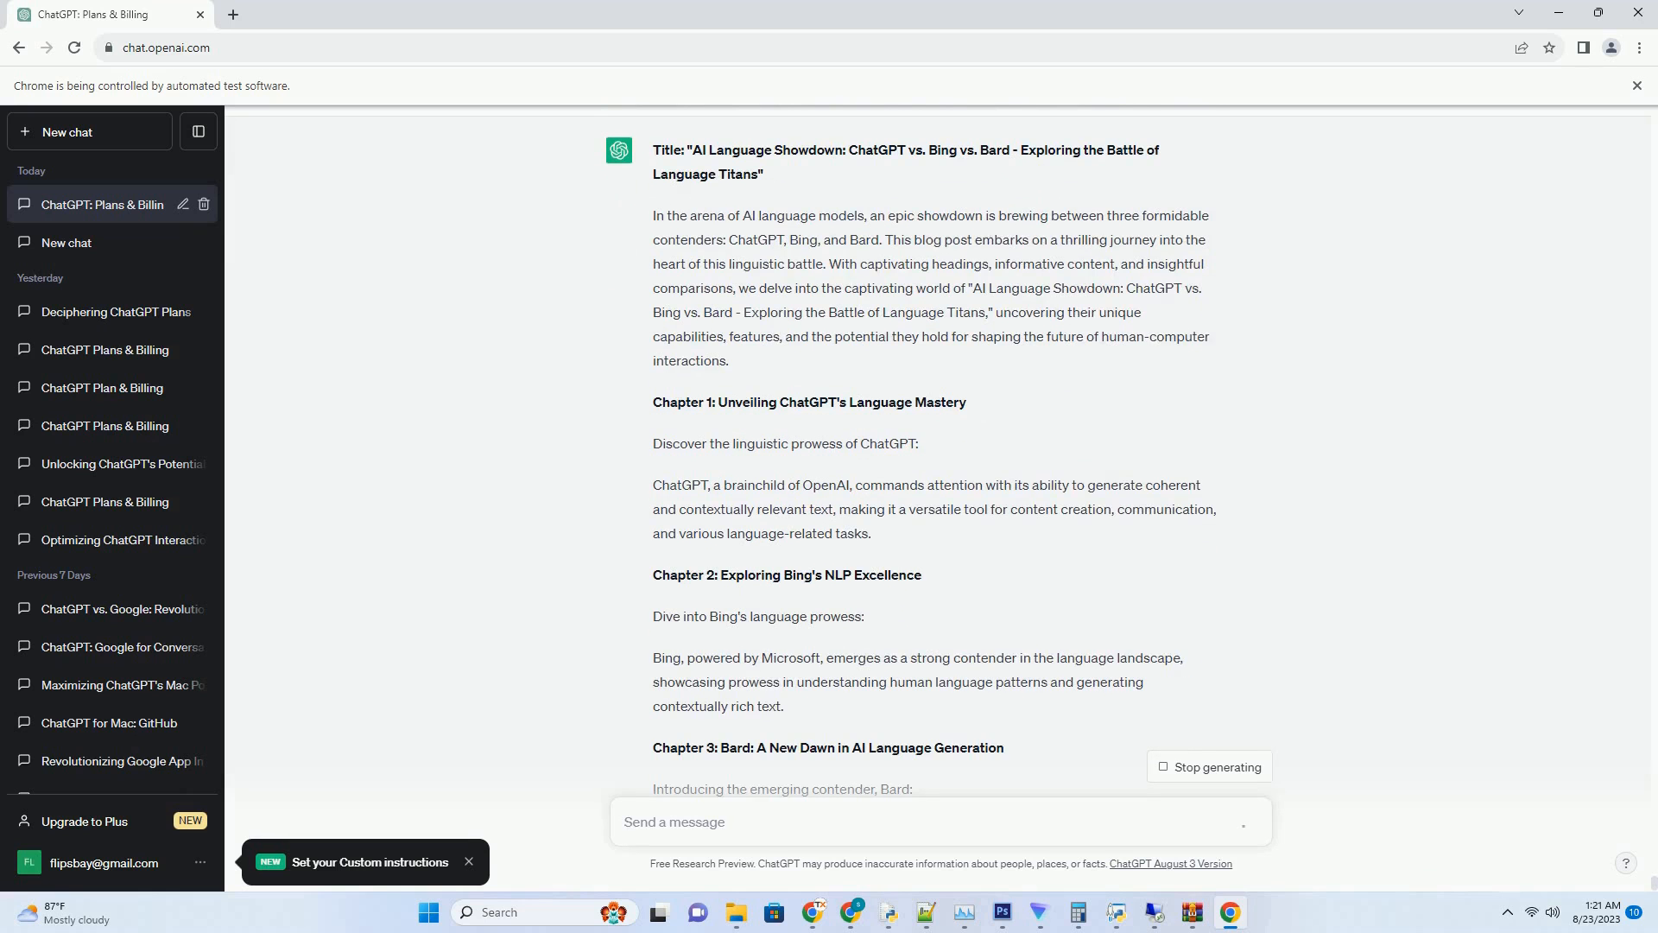
Follow the streaming blog post down to Chapter 8 and the Conclusion: Pioneering the Language Frontier
scroll("down", 3)
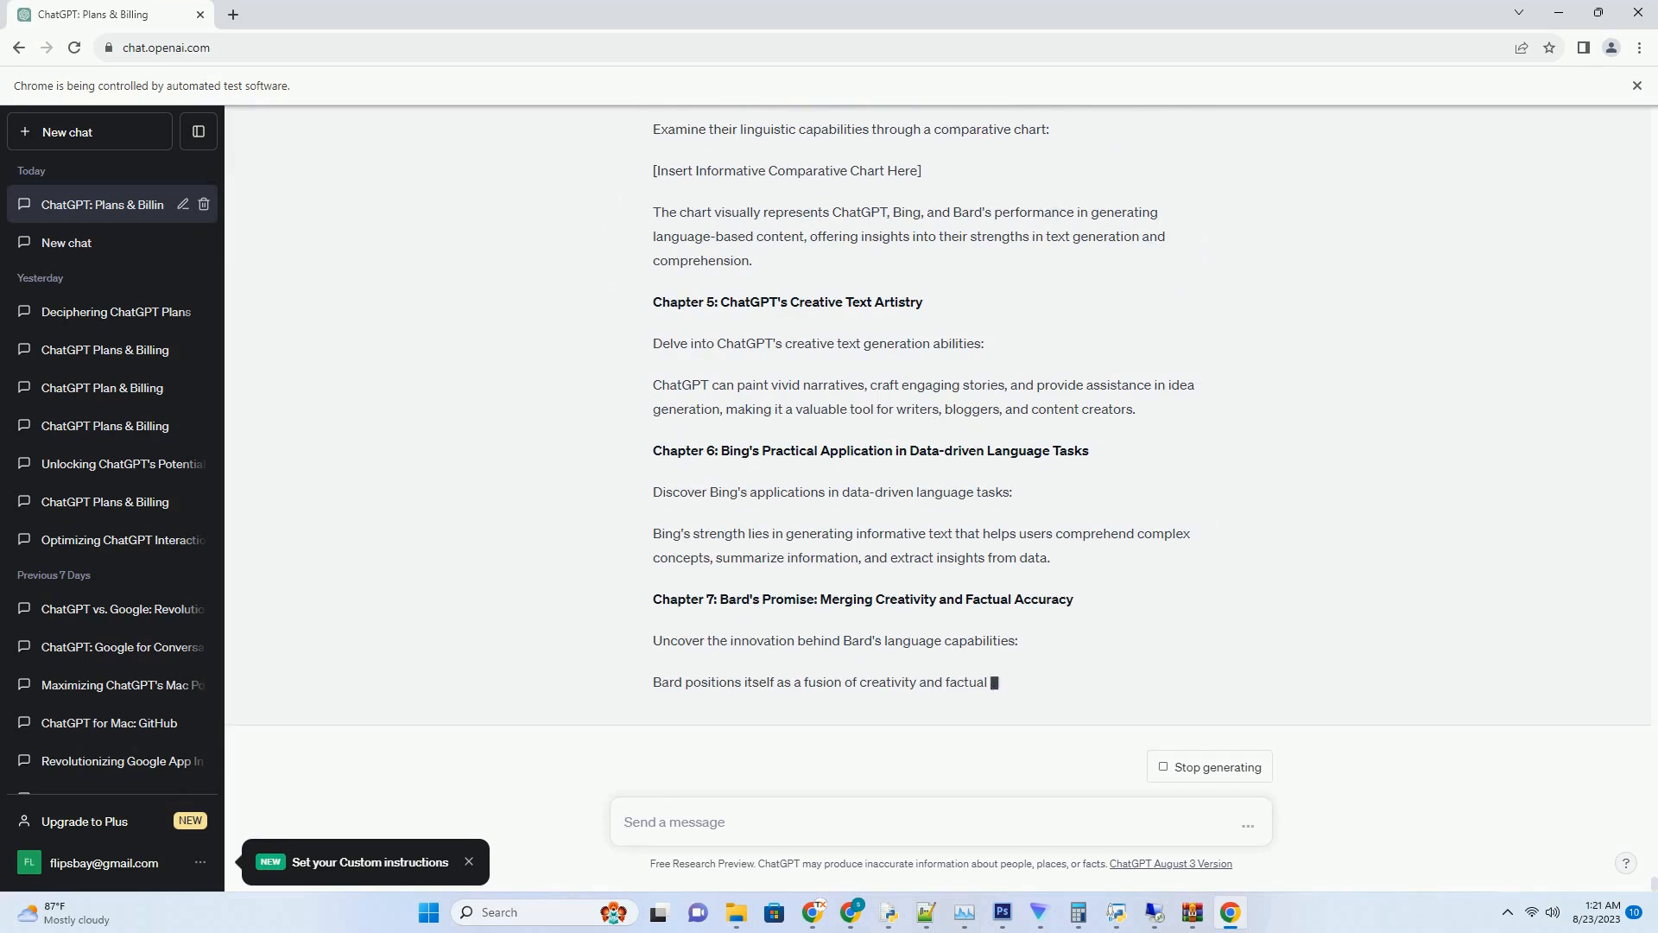
scroll("down", 3)
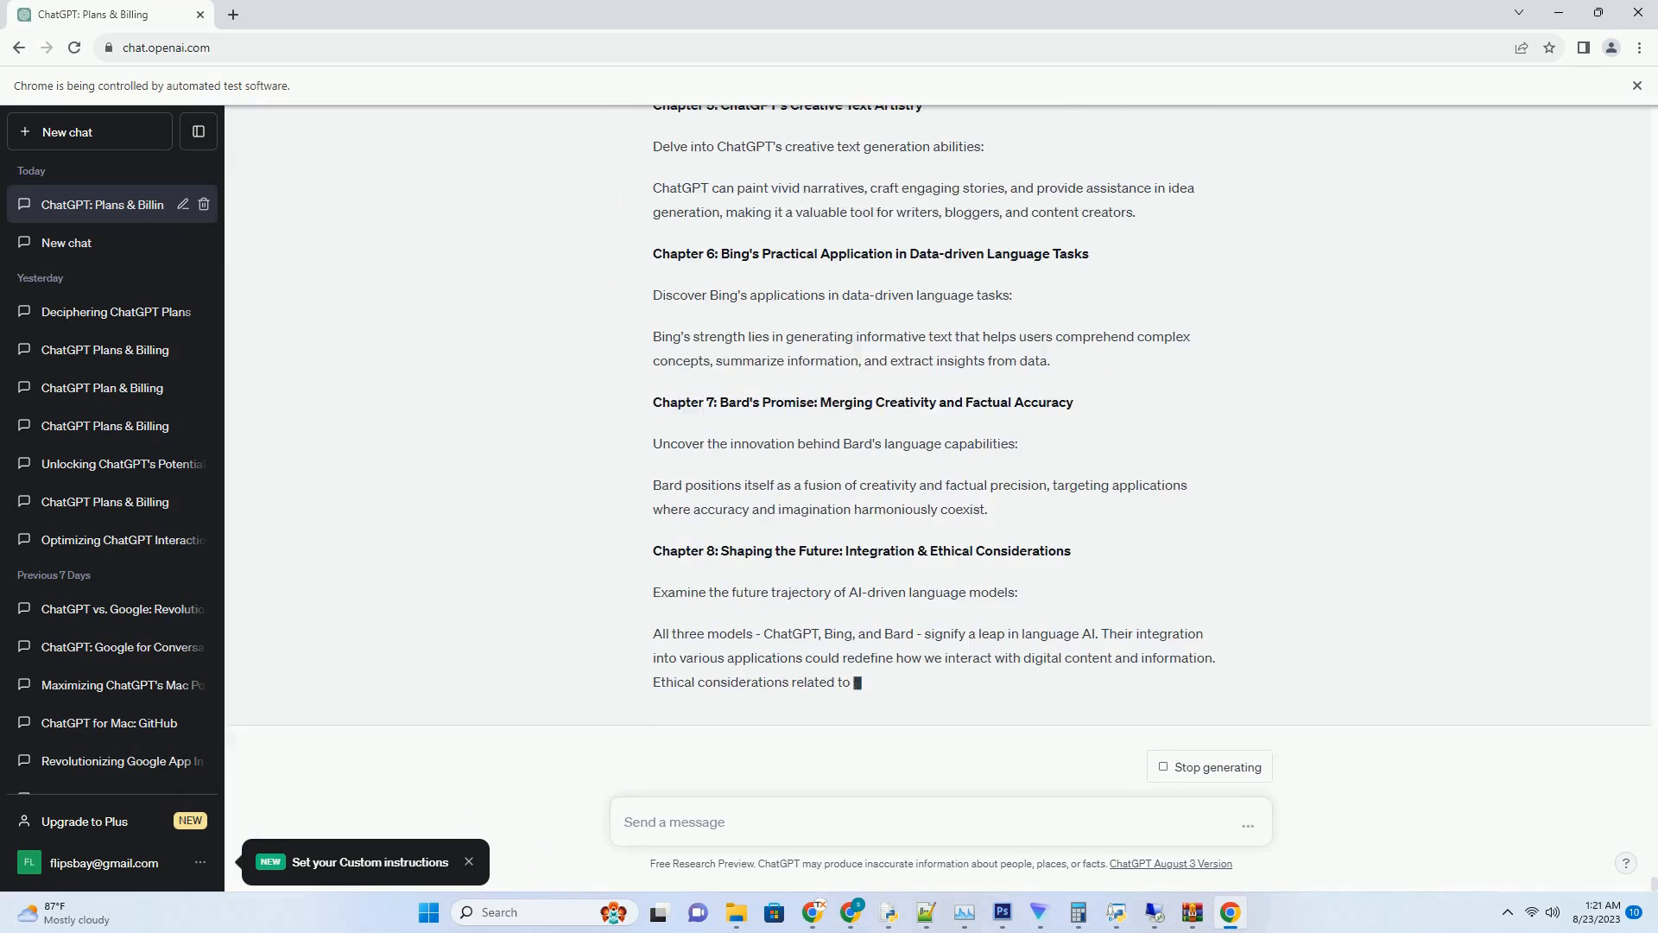
scroll("down", 3)
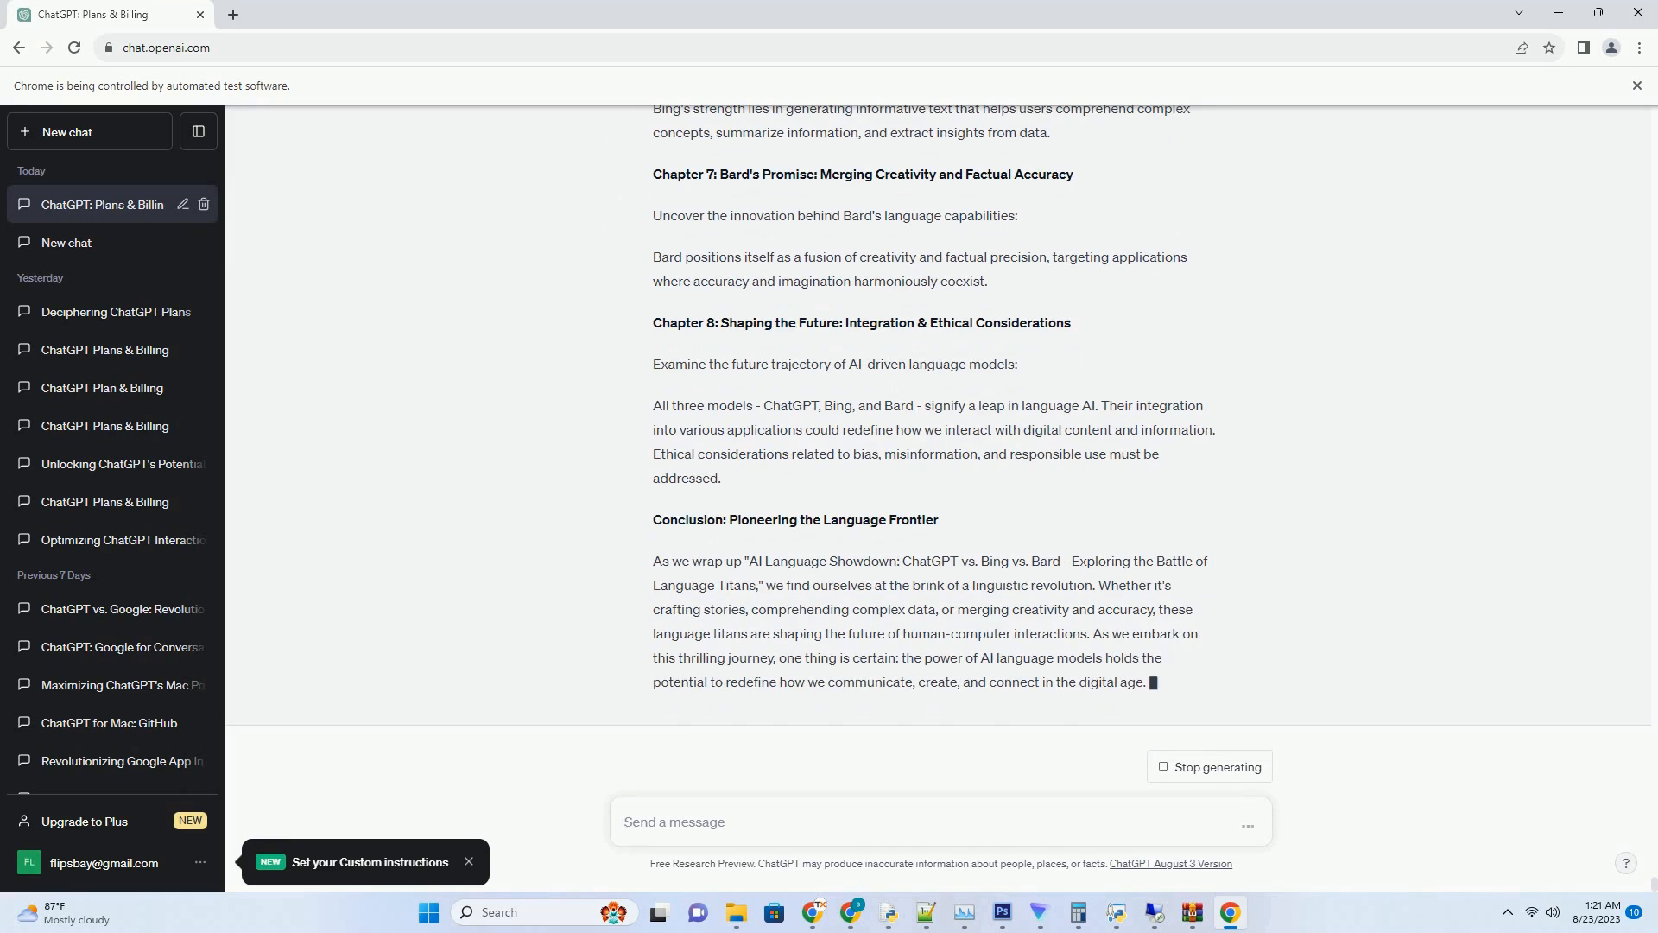
left_click(1210, 766)
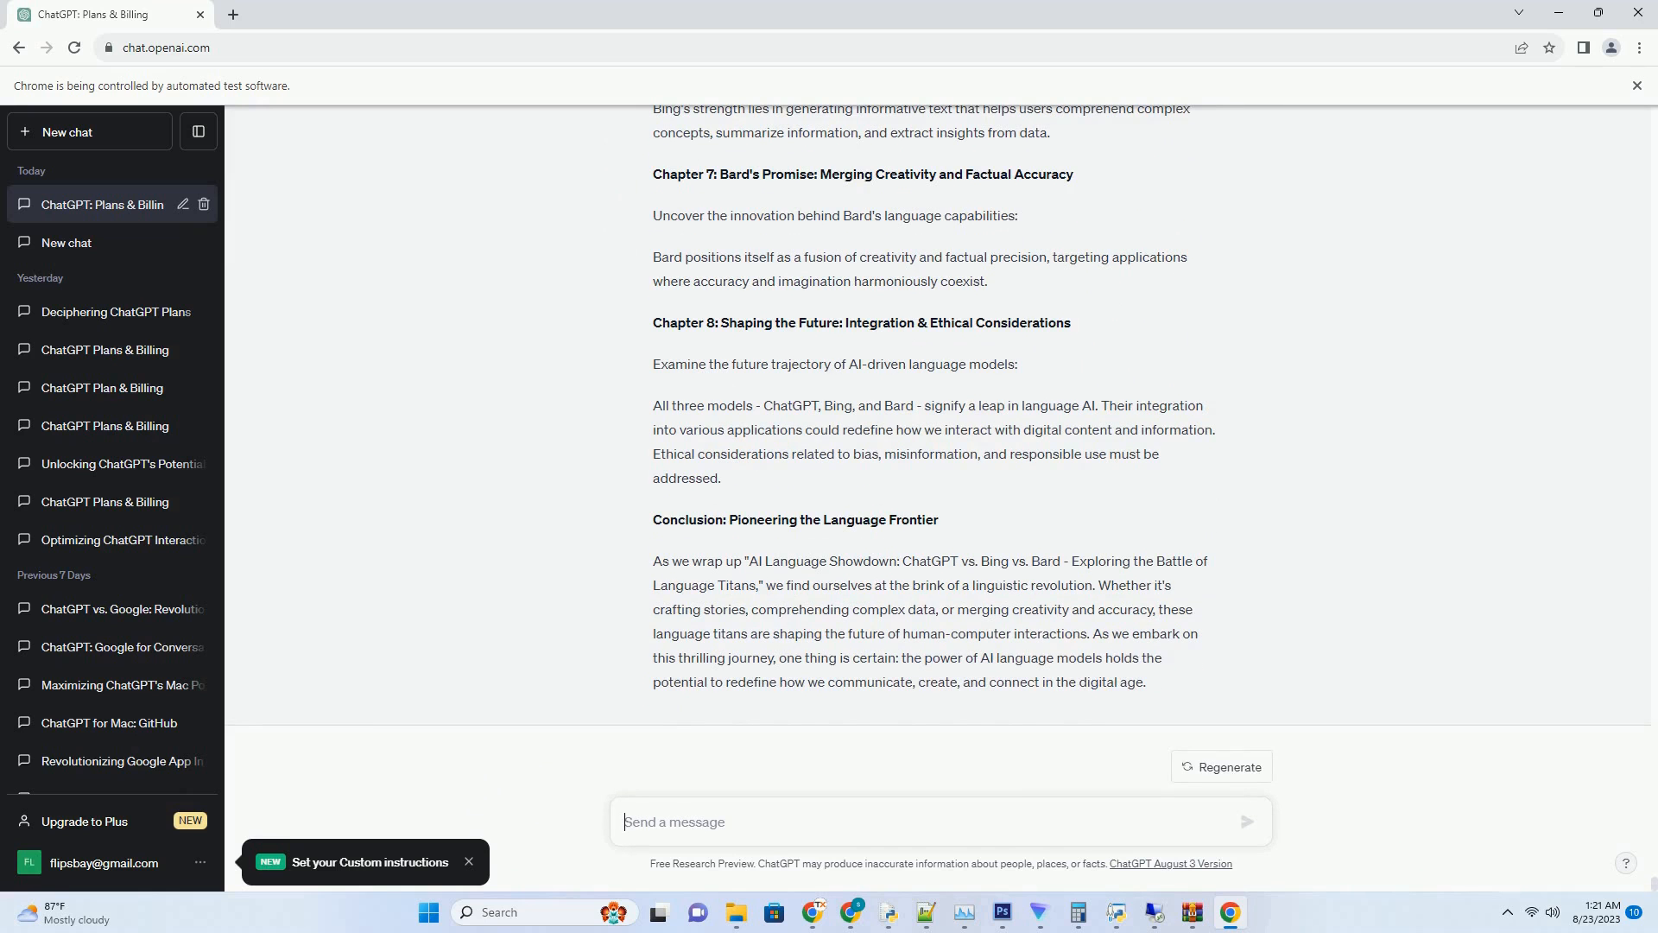